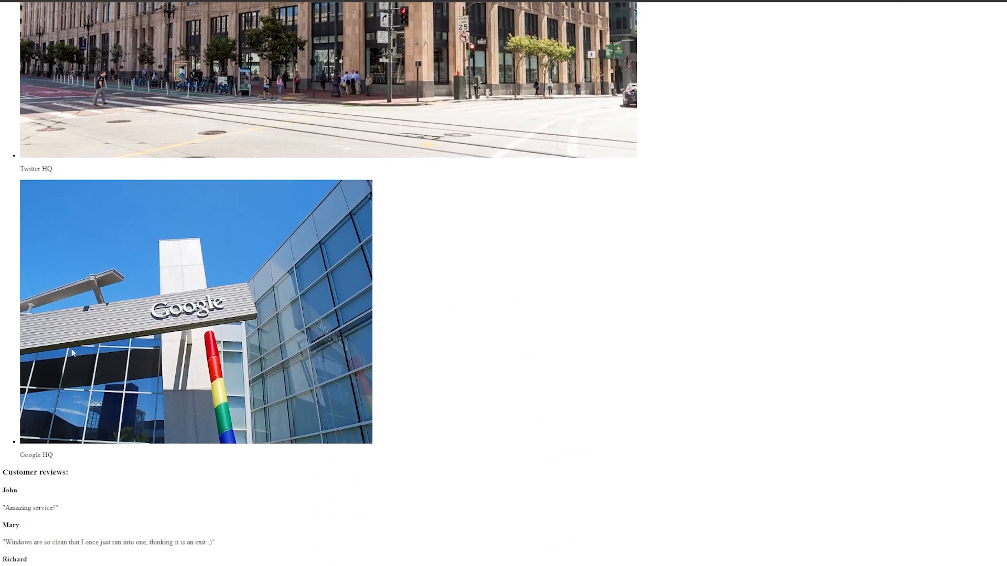
# Scroll style.css past the #welcome background-image, white color and height rules.
pyautogui.scroll(-3)
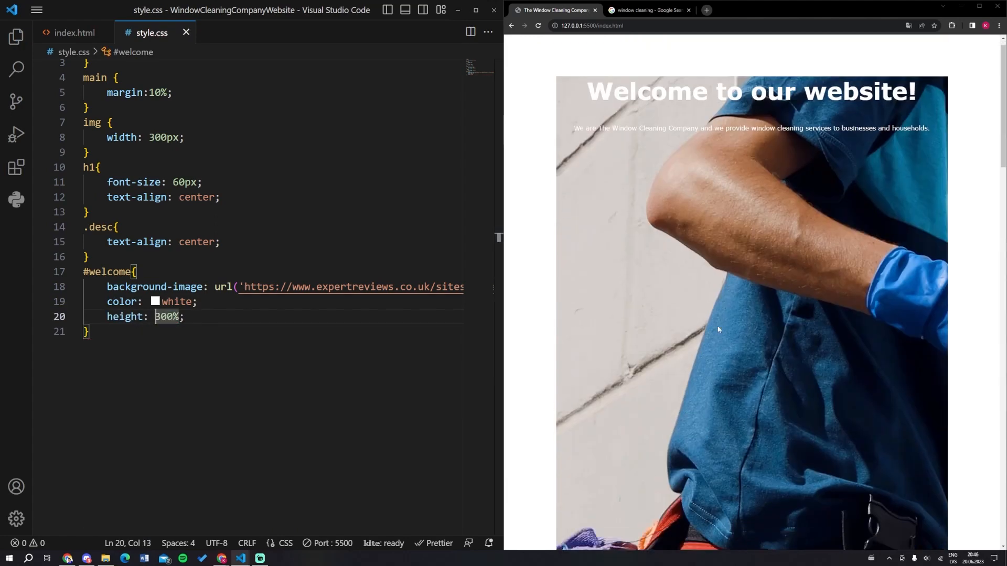
# Write the html, body, h2, h3, section, .desc, gradient #welcome and nav rules in style.css.
pyautogui.write('back')
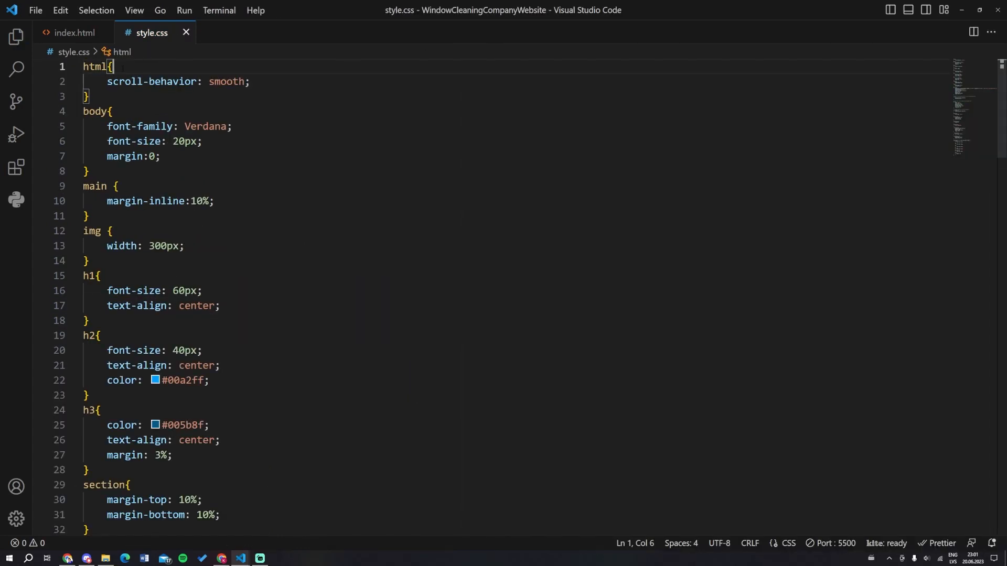
pyautogui.scroll(-3)
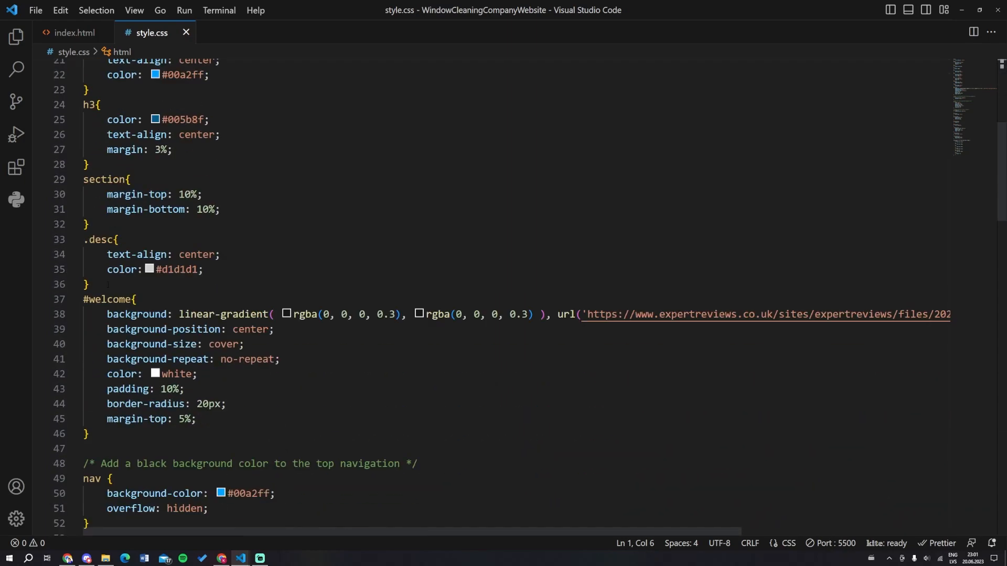
pyautogui.scroll(-3)
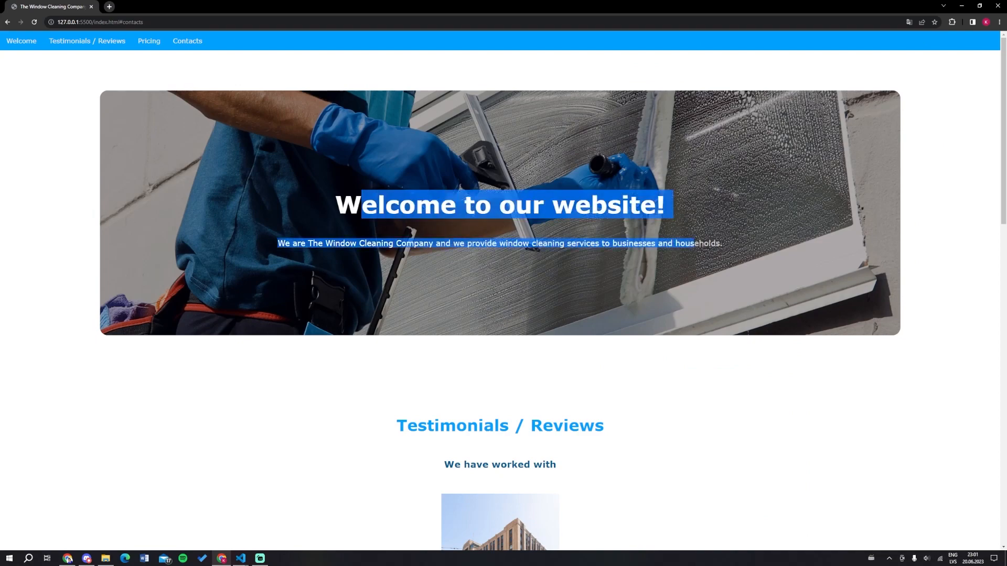
pyautogui.scroll(-3)
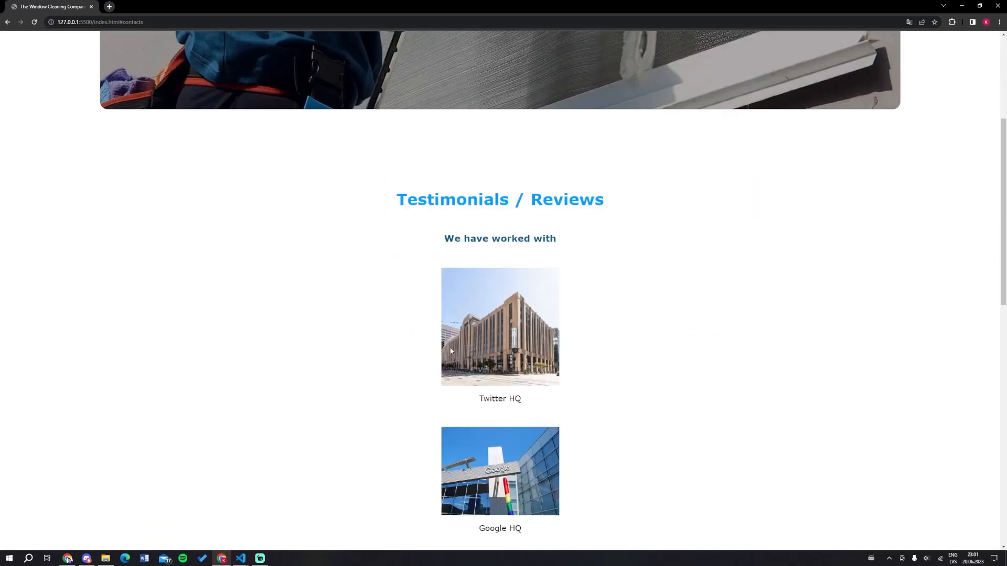
pyautogui.scroll(-3)
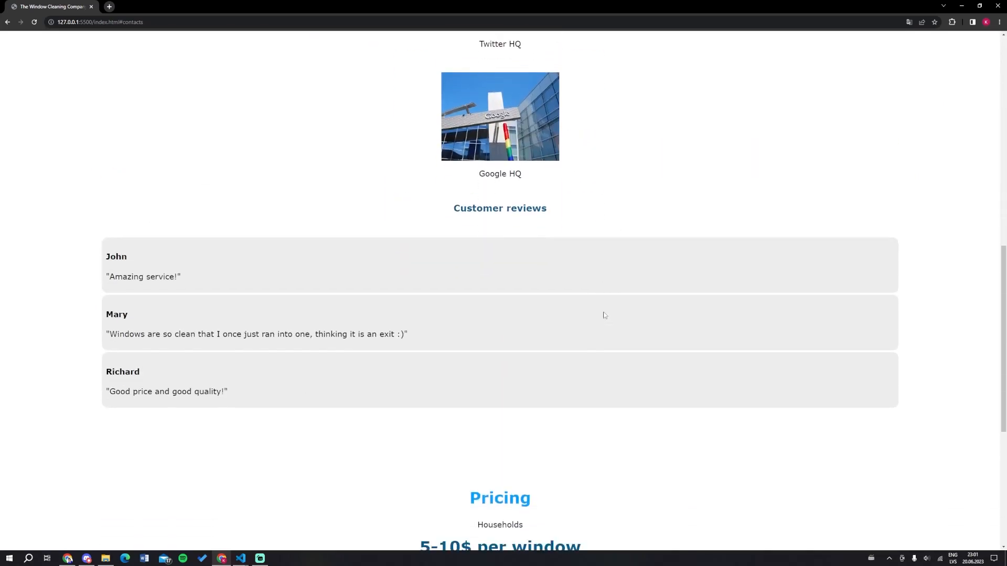
pyautogui.scroll(-3)
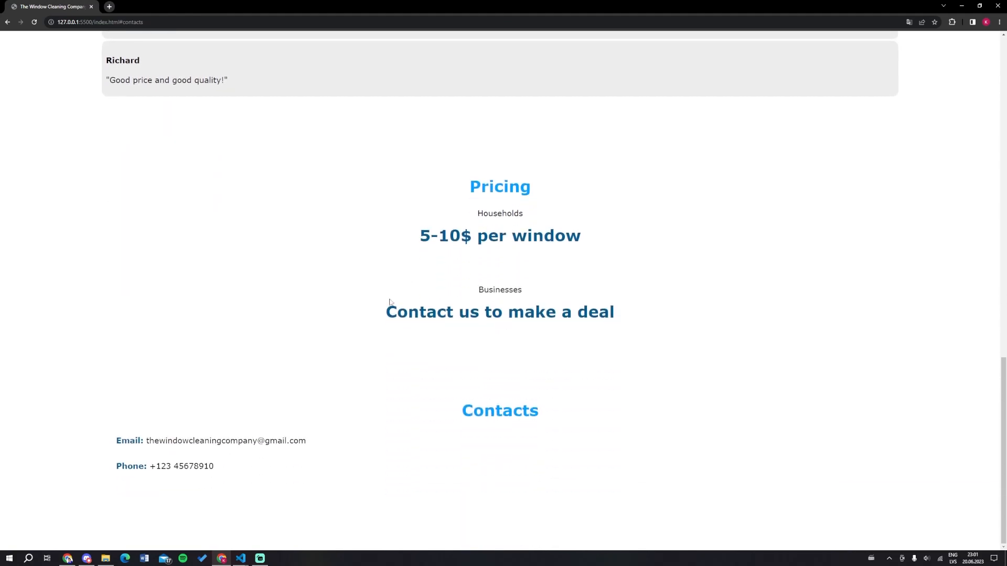
pyautogui.click(240, 558)
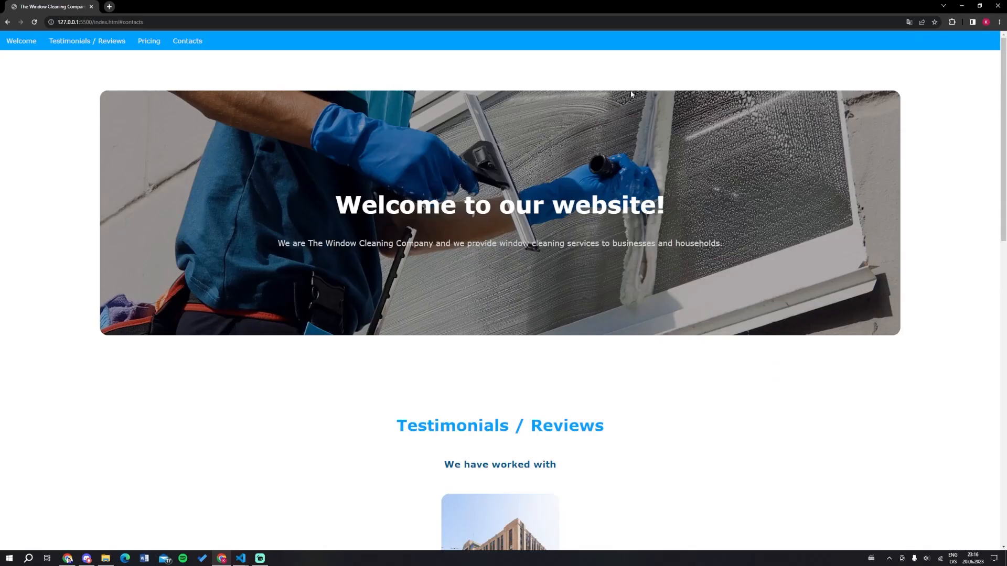
# Jump to the Testimonials / Reviews section and close the customer reviews list.
pyautogui.click(87, 40)
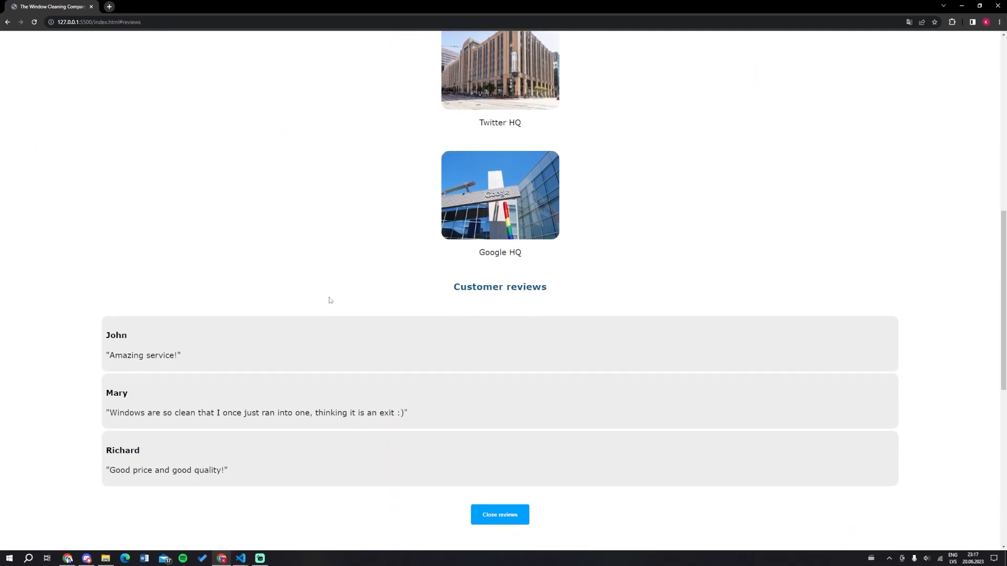
pyautogui.click(500, 514)
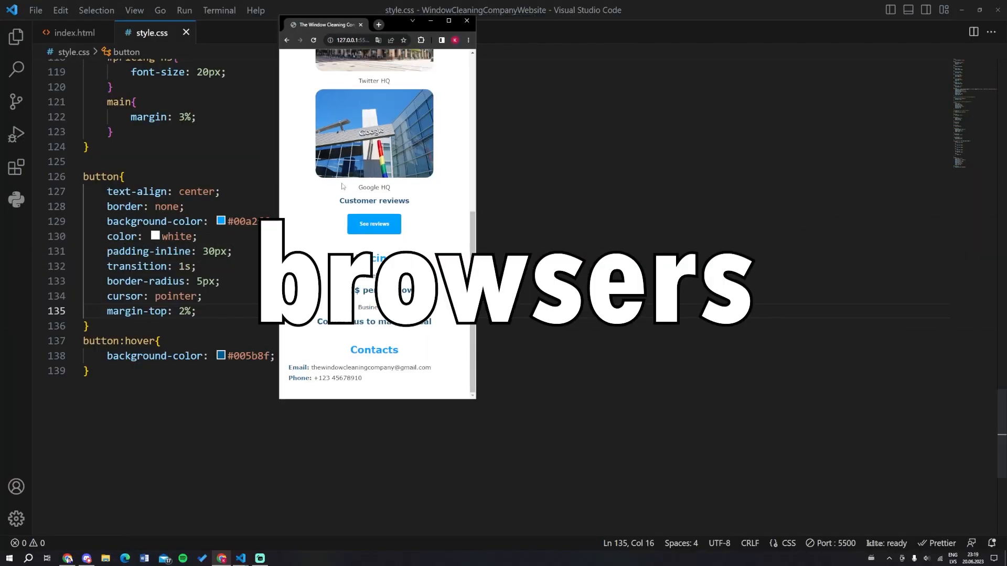
# Scroll the phone-width preview to check the responsive layout, then minimize Chrome.
pyautogui.scroll(3)
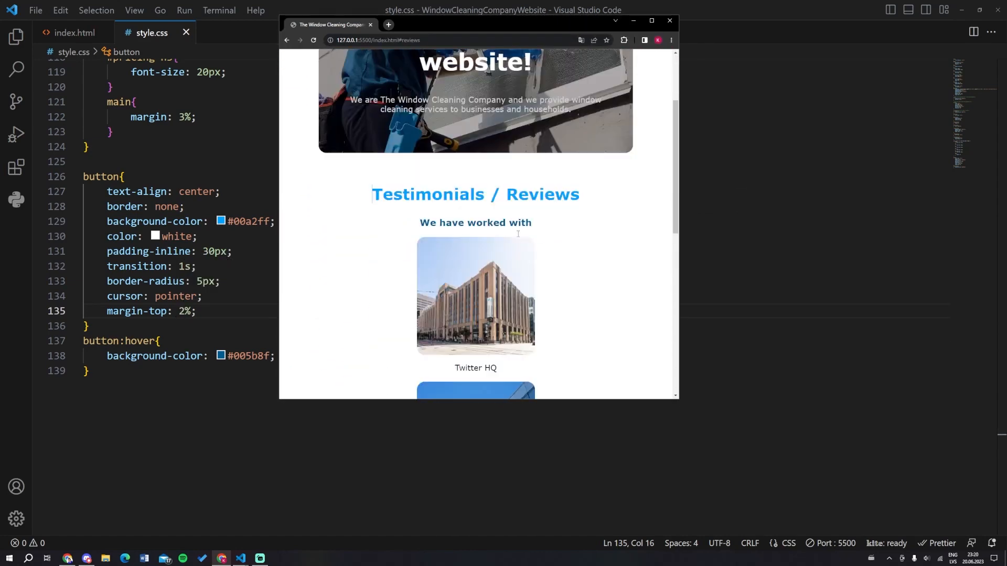
pyautogui.scroll(-3)
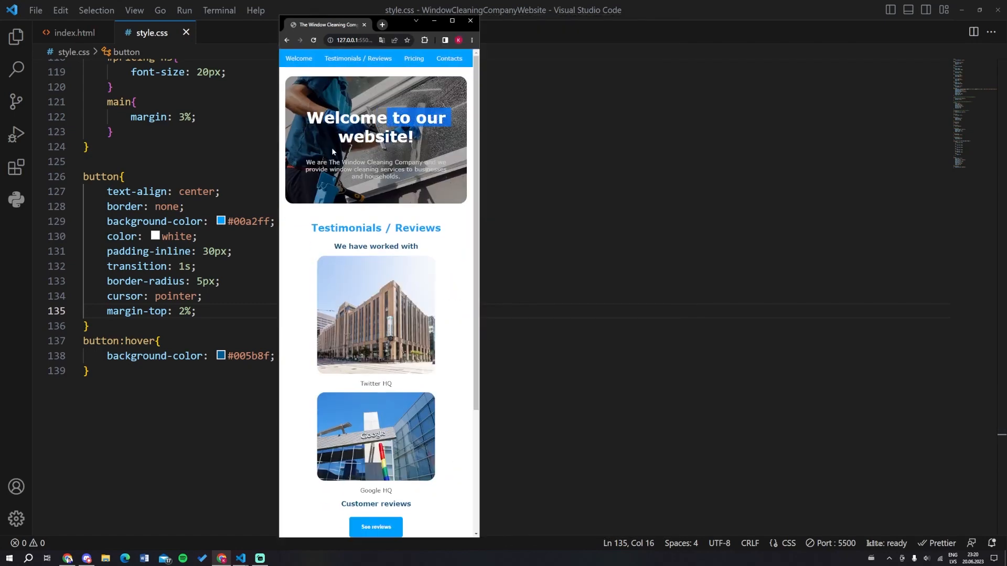
pyautogui.scroll(-3)
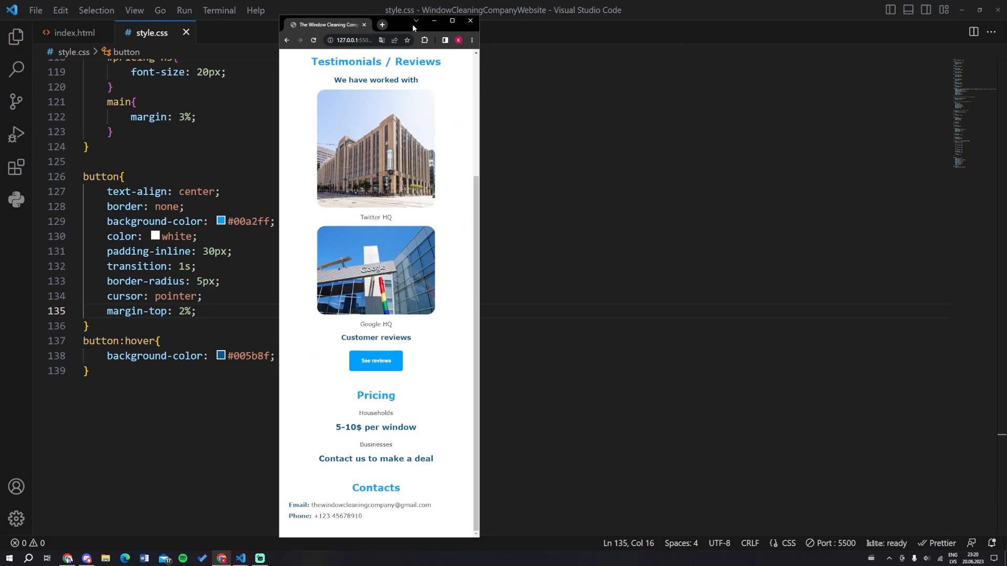
pyautogui.click(16, 102)
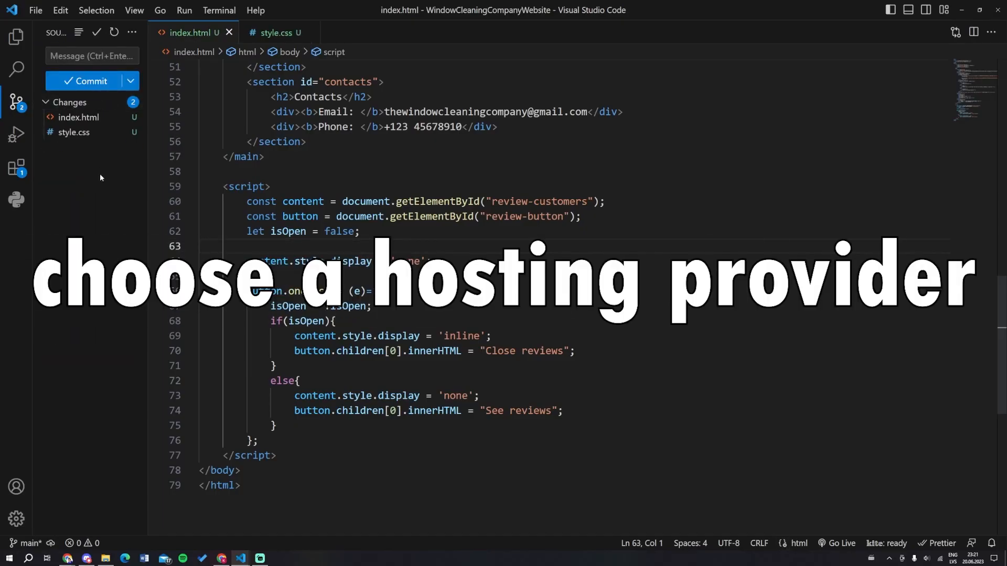
# Commit both site files with message 'Initial' and publish the branch as a public repository.
pyautogui.click(89, 81)
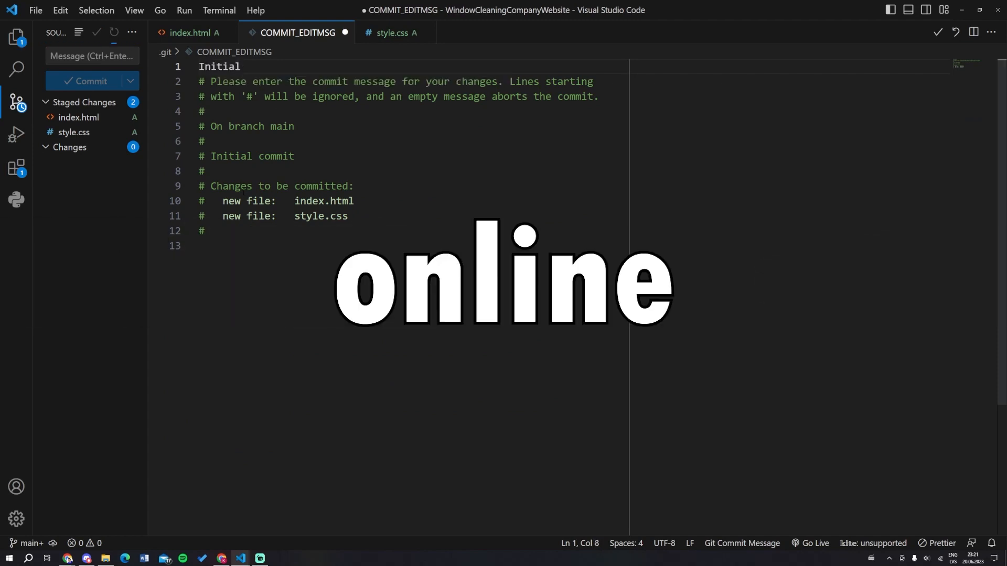
pyautogui.click(88, 80)
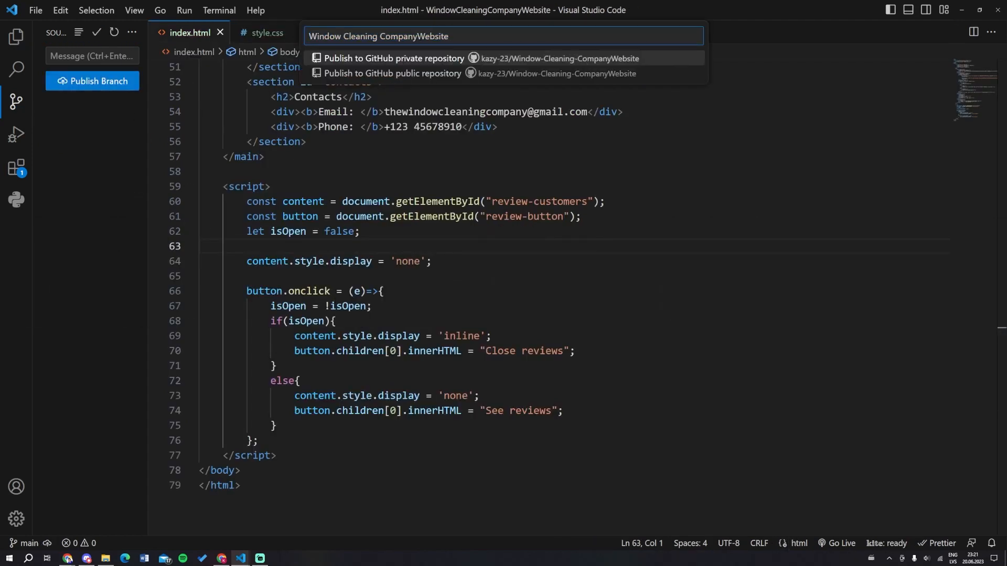
pyautogui.click(393, 58)
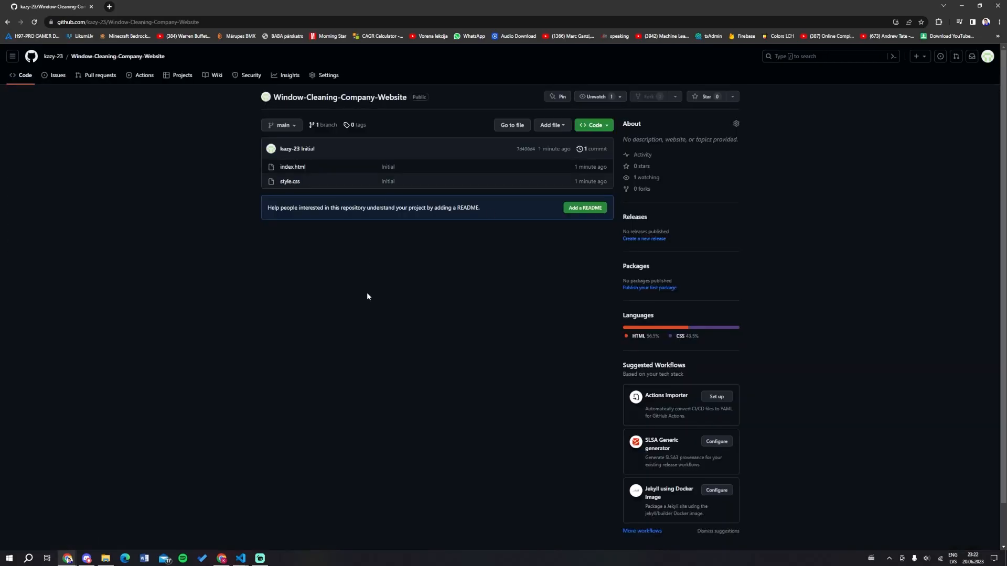
# Set Pages to deploy from main / (root), reload for the deployment status, then view the live site.
pyautogui.click(326, 75)
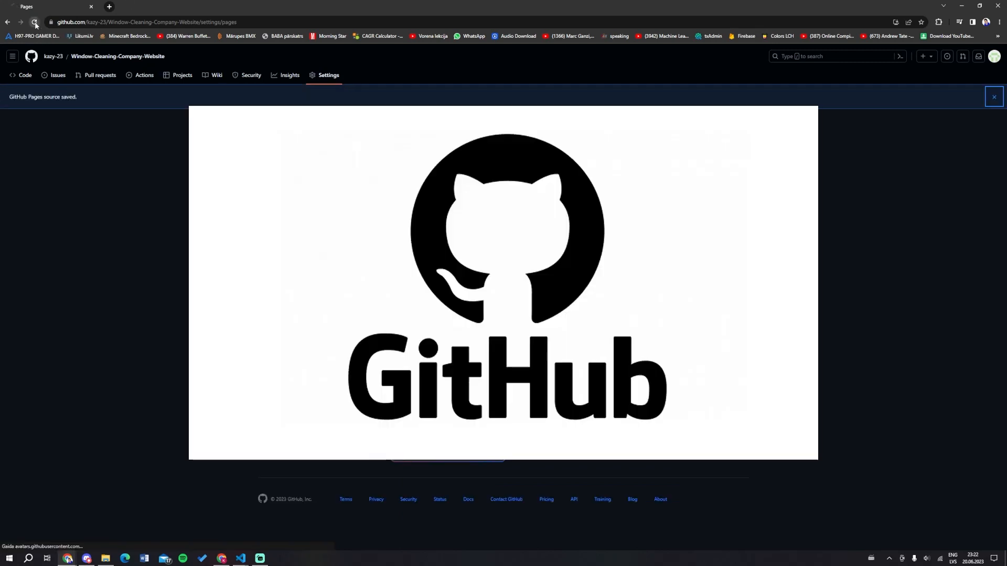
pyautogui.click(993, 97)
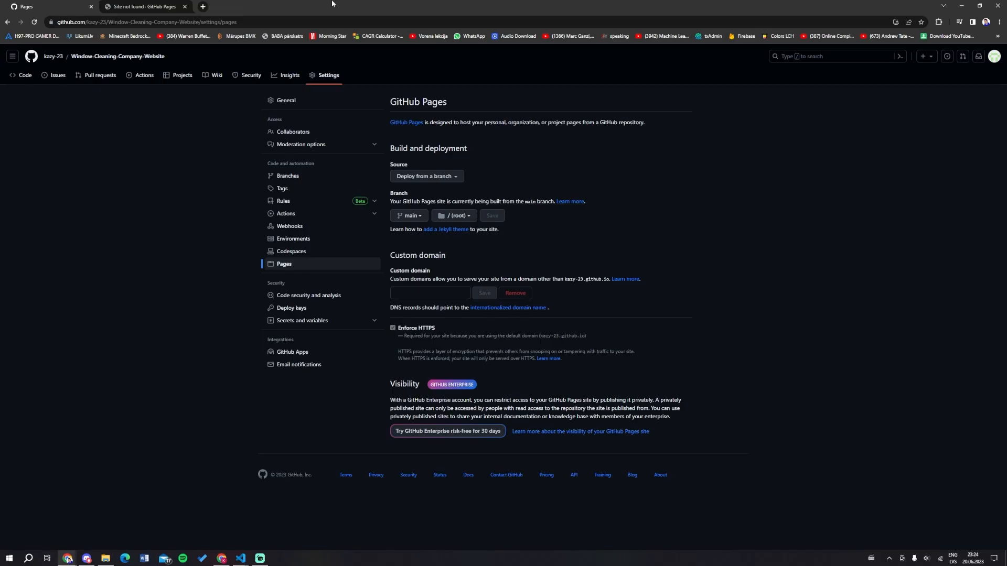
pyautogui.click(143, 7)
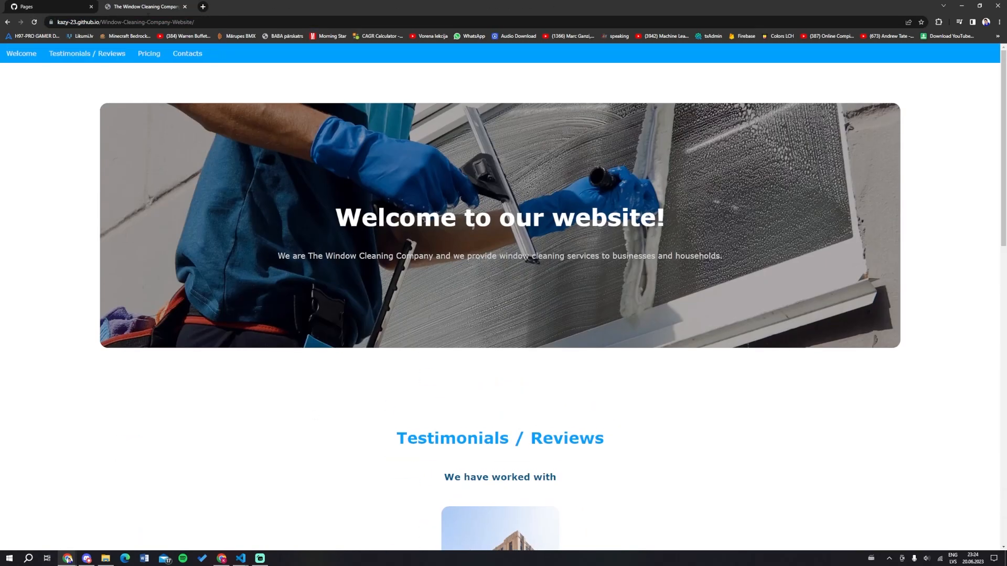
# Scroll through the live github.io site, then return to the Welcome section.
pyautogui.scroll(-3)
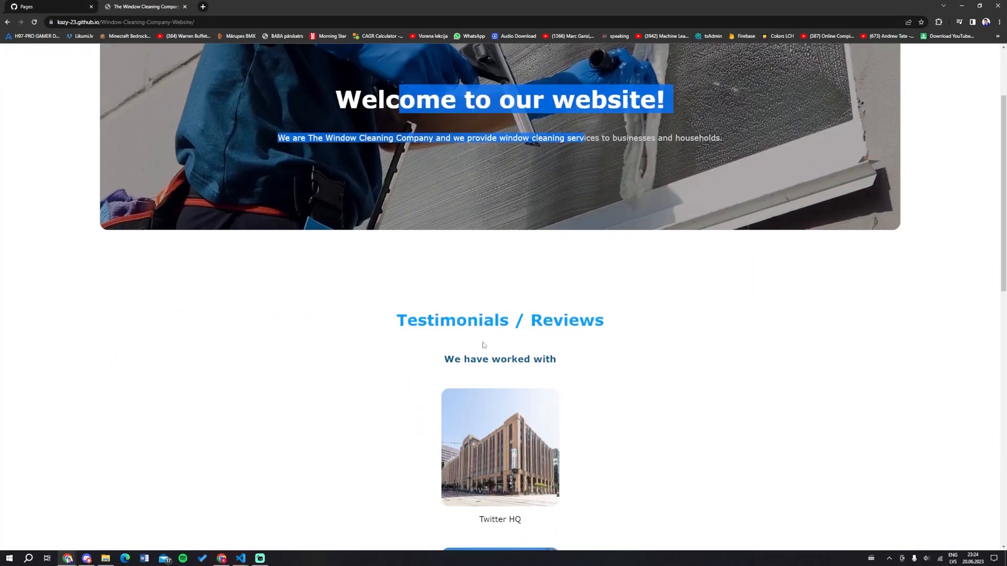
pyautogui.scroll(-3)
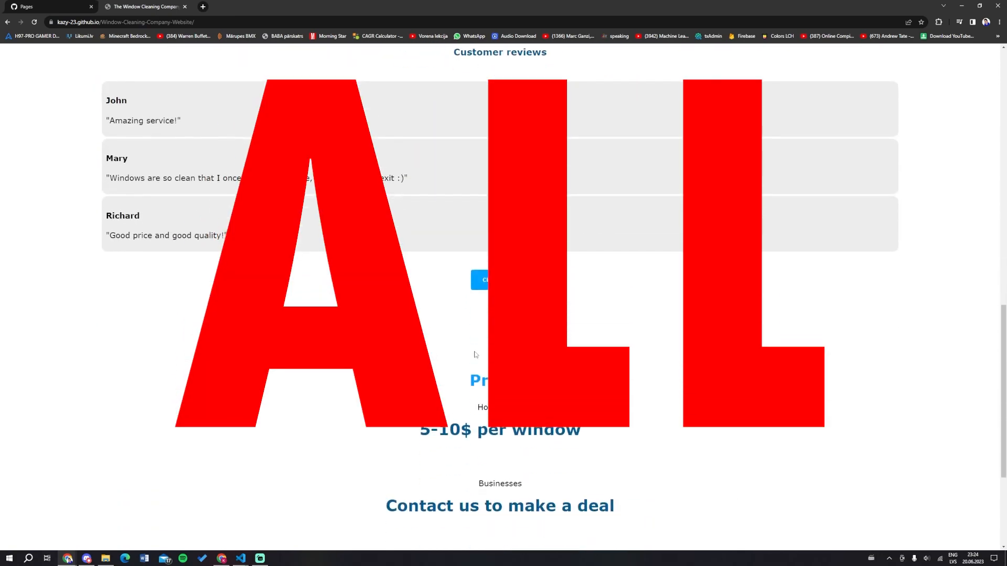
pyautogui.scroll(3)
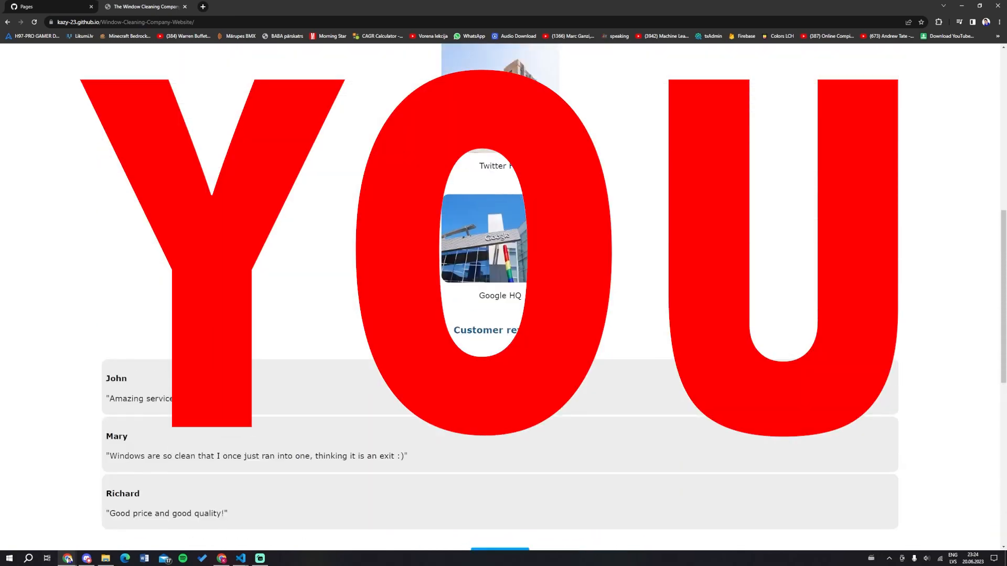
pyautogui.click(20, 53)
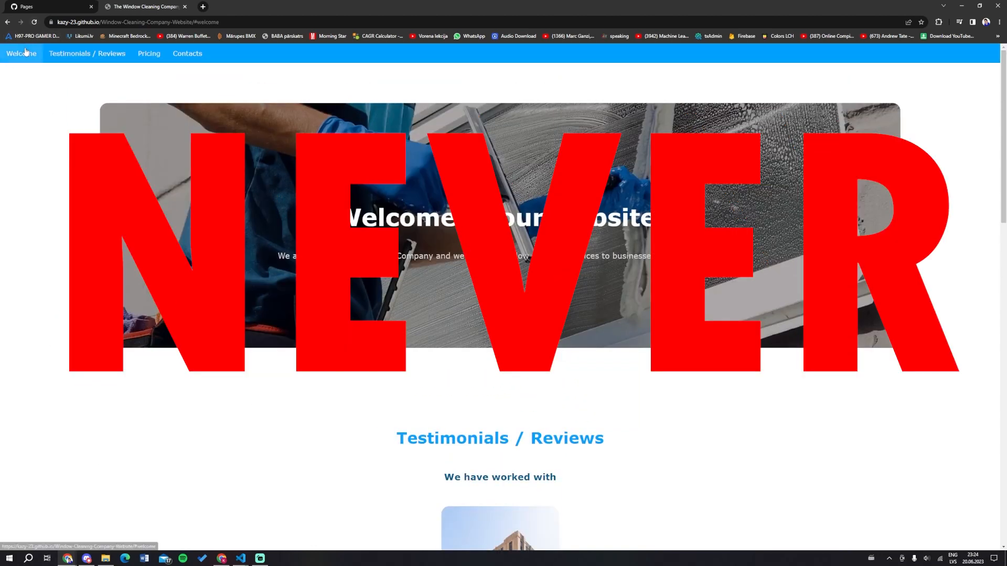